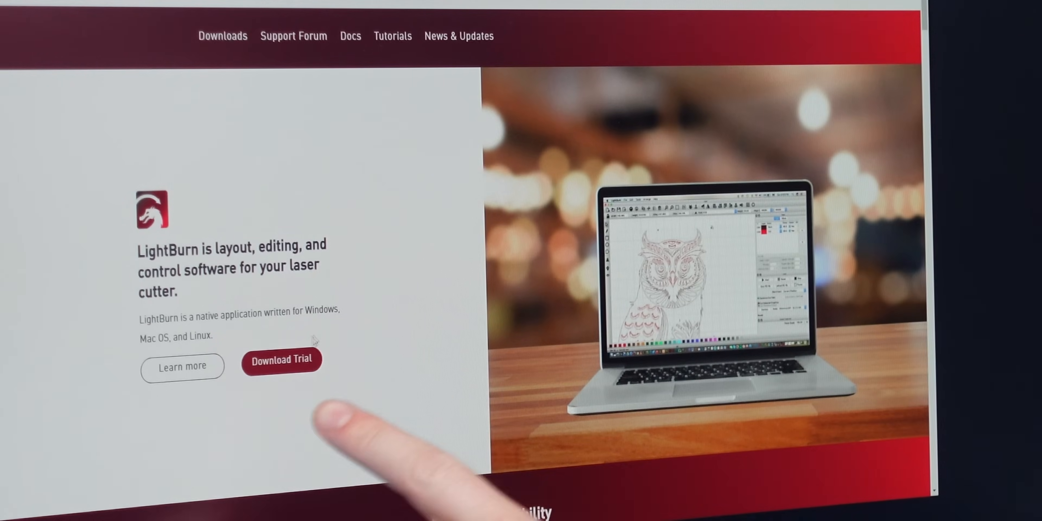
Step: Scroll the Falcon2 Pro product page down to the Absorbance vs Wavelength safety chart
click(281, 359)
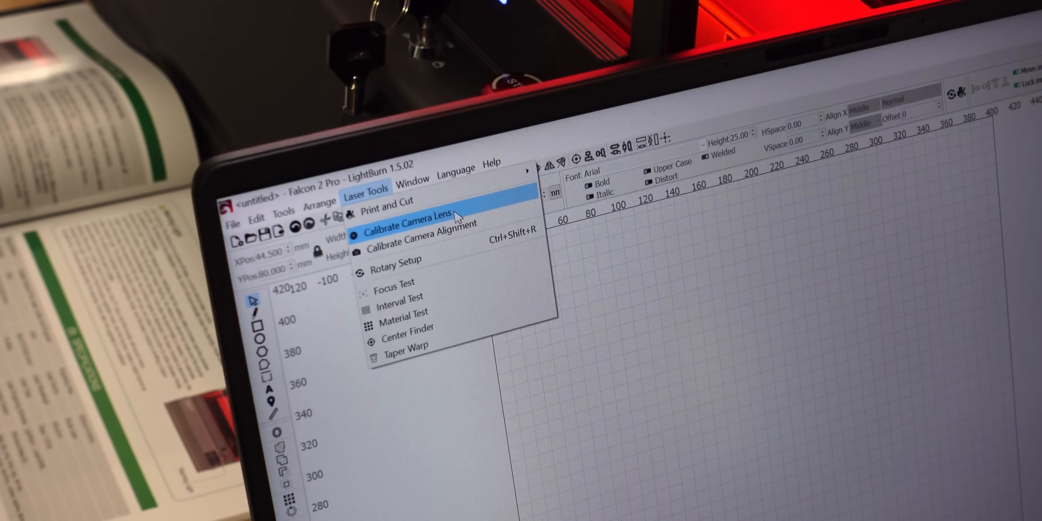
click(415, 220)
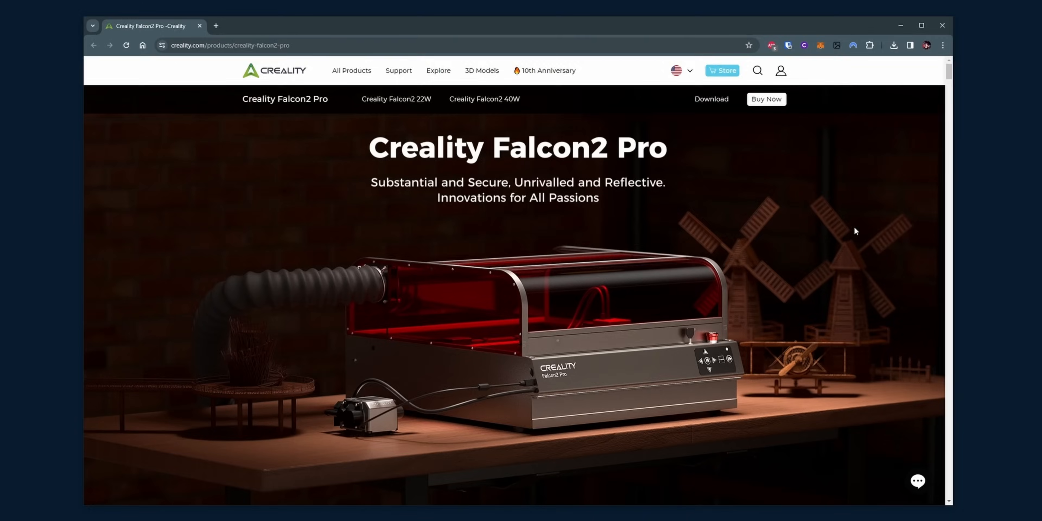
scroll(down, 3)
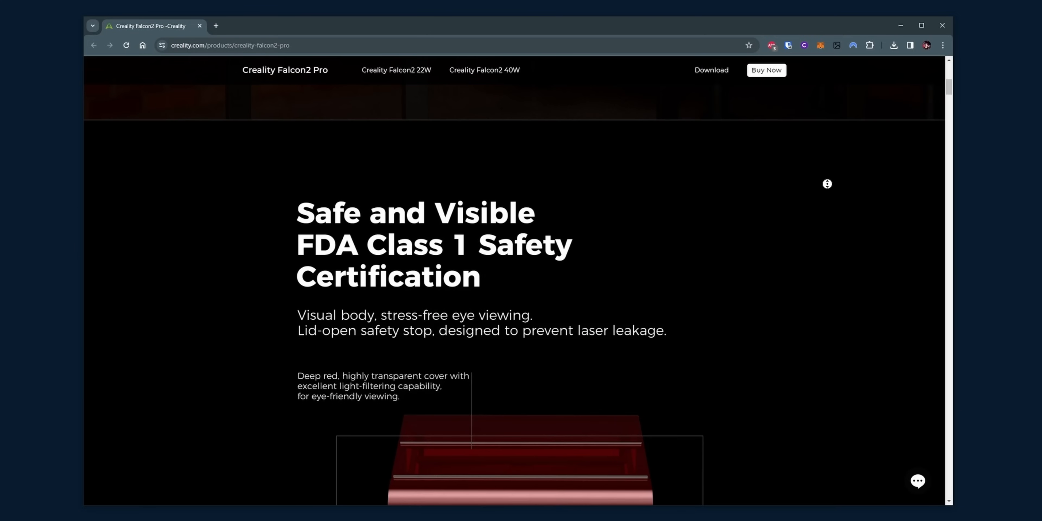
scroll(down, 3)
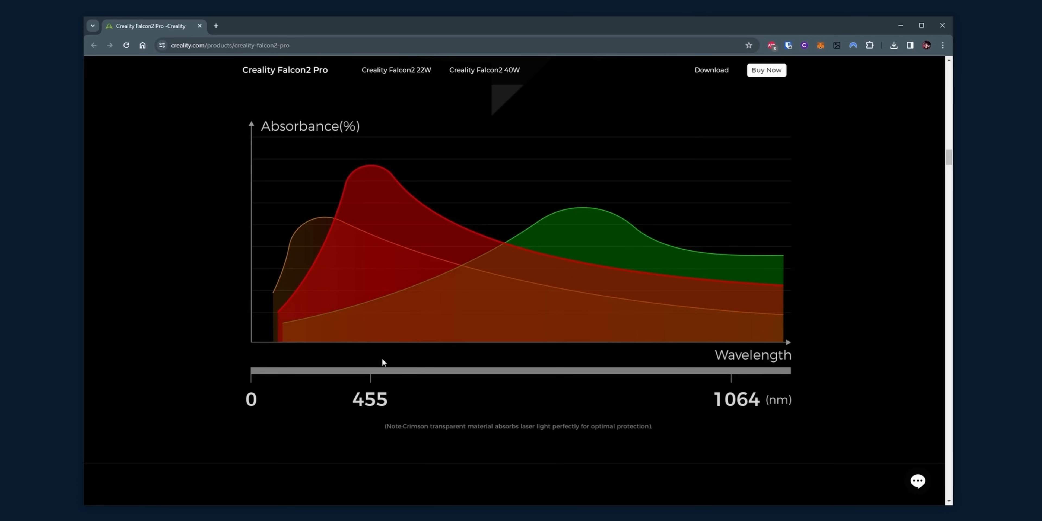
mouse_move(370, 172)
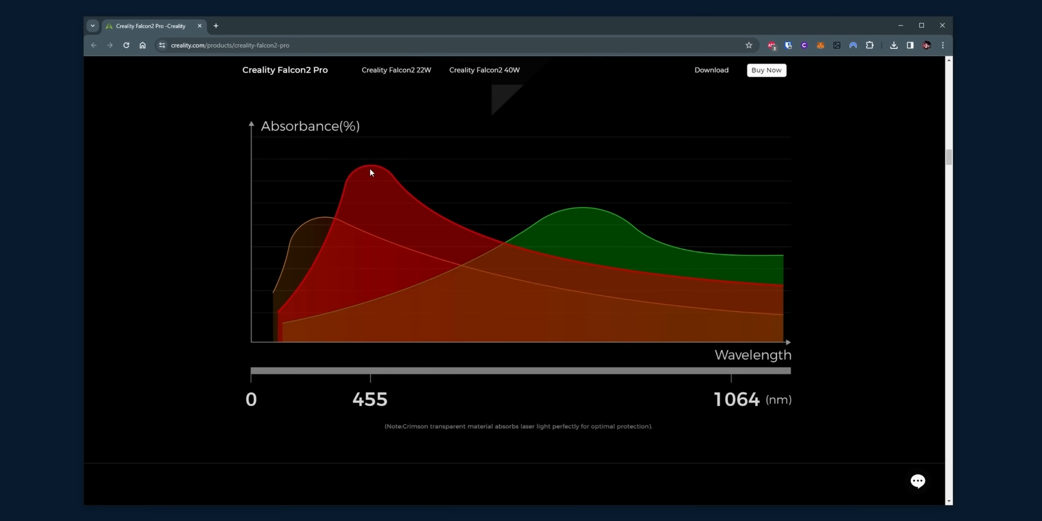
mouse_move(255, 169)
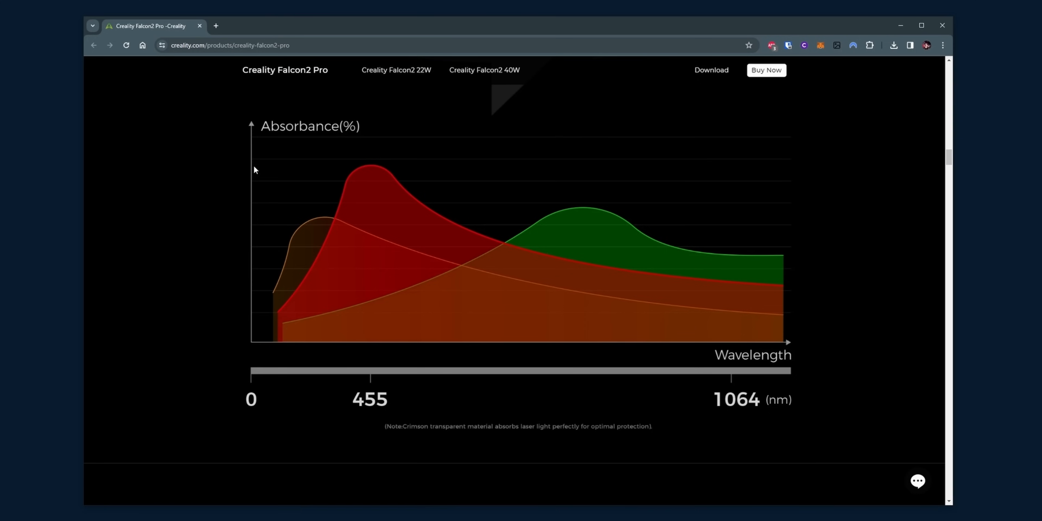
mouse_move(255, 131)
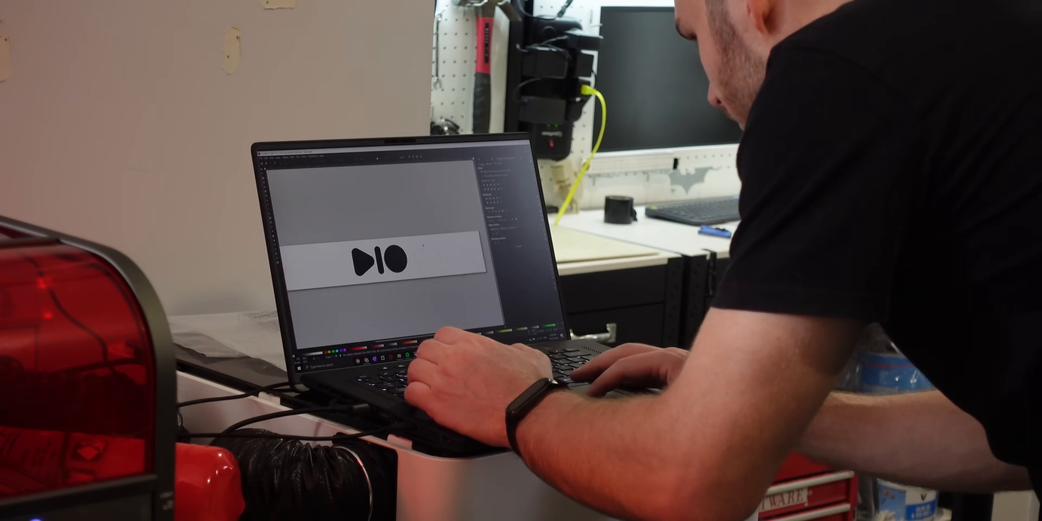
Step: Set the black logo layer C00's mode to Fill for engraving
click(550, 228)
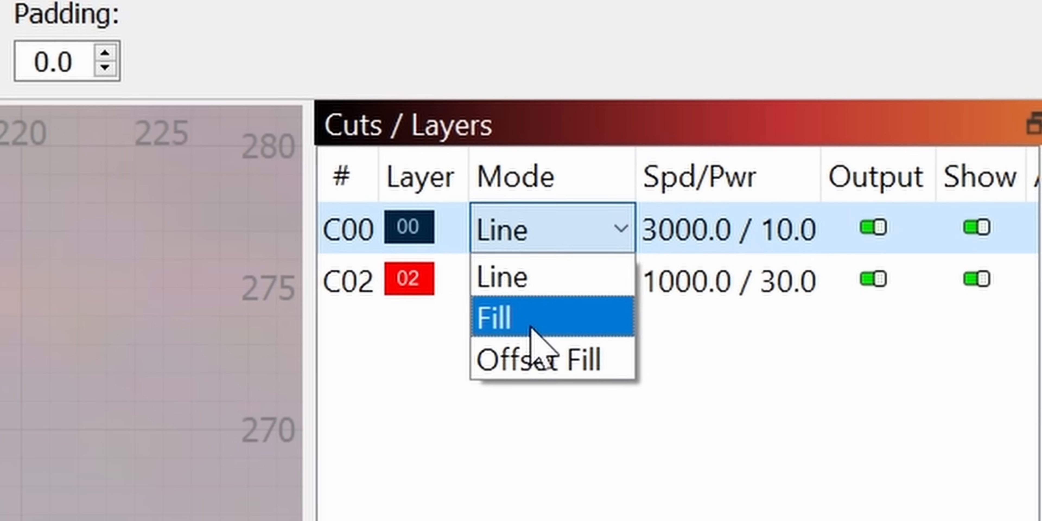